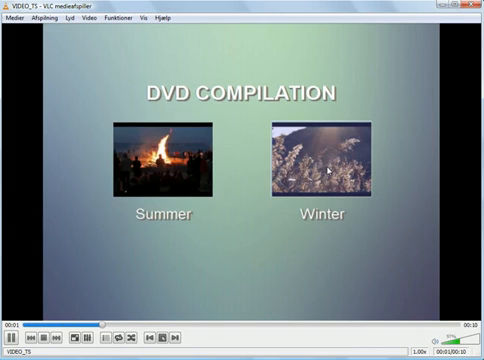
- Play the VIDEO_TS DVD menu in VLC and select one of its menu buttons
{"action": "left_click", "coordinate": [325, 170]}
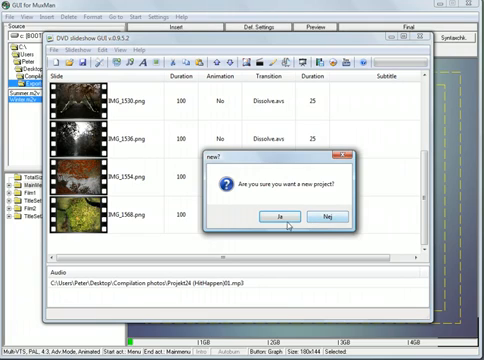
- Confirm the new slideshow project with Ja and accept the PAL project settings
{"action": "left_click", "coordinate": [277, 216]}
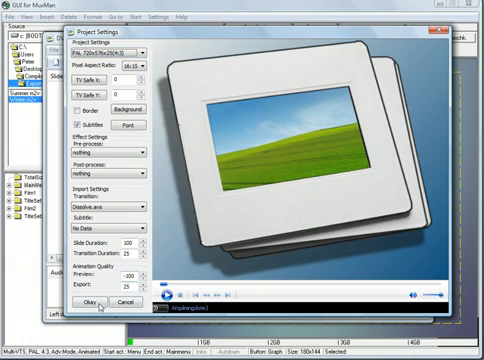
{"action": "left_click", "coordinate": [91, 301]}
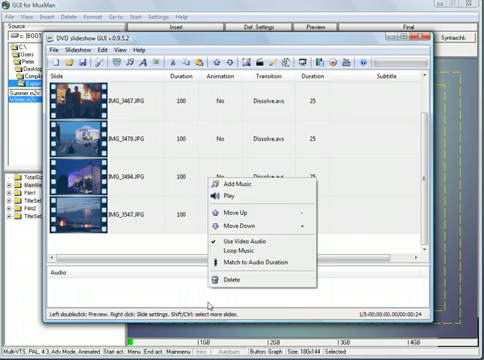
- Add the Lovvarion FeierabendBlues MP3 as music and export the slideshow as 'Summer' into Exports
{"action": "left_click", "coordinate": [233, 188]}
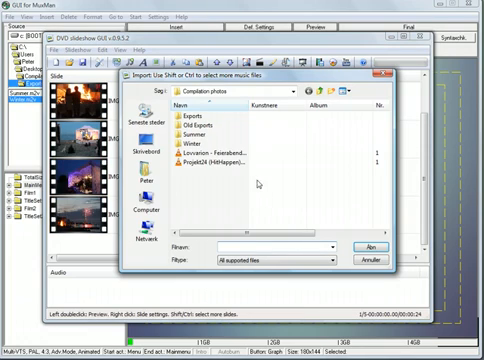
{"action": "left_click", "coordinate": [225, 156]}
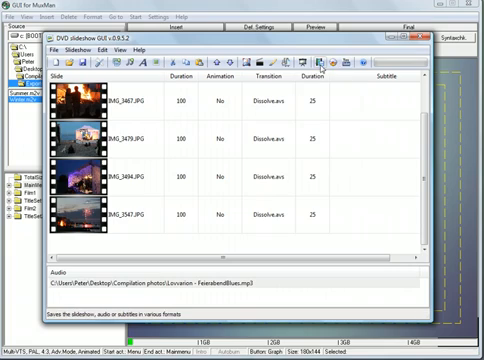
{"action": "mouse_move", "coordinate": [322, 62]}
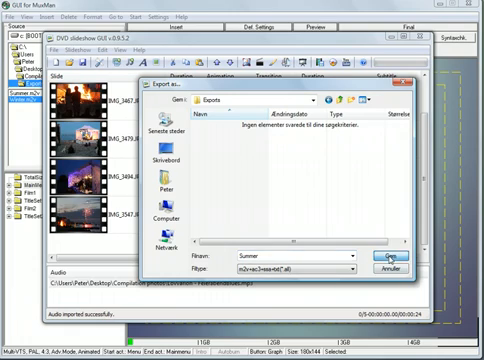
{"action": "left_click", "coordinate": [370, 263]}
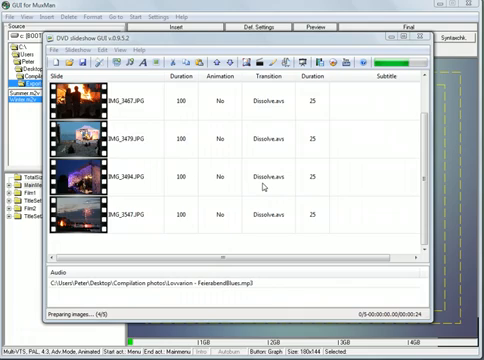
{"action": "mouse_move", "coordinate": [278, 10]}
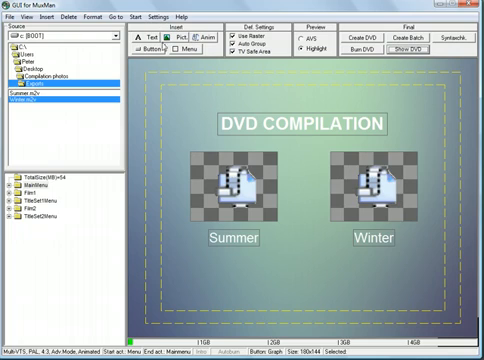
- Start a new GUI for MuxMan project from the File menu, clearing the menu canvas
{"action": "left_click", "coordinate": [11, 16]}
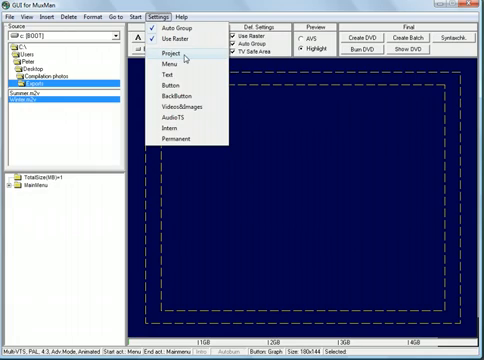
- Open the project's Default Settings dialog from Settings > Project
{"action": "left_click", "coordinate": [165, 47]}
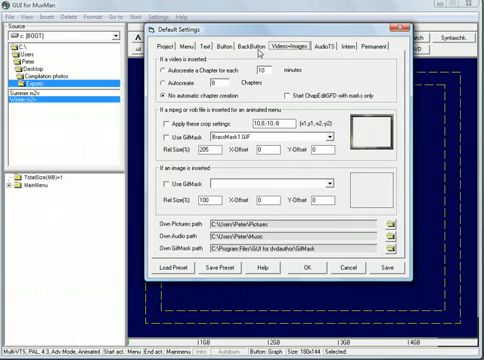
- Dismiss the Default Settings dialog with OK, leaving the blank main menu
{"action": "left_click", "coordinate": [221, 42]}
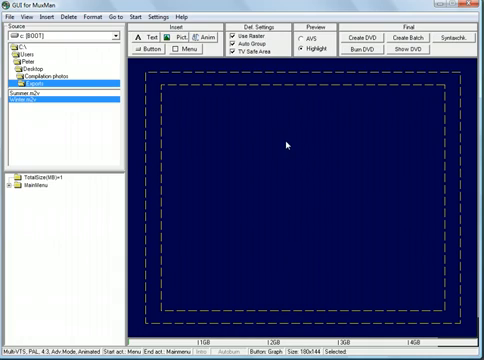
{"action": "mouse_move", "coordinate": [160, 113]}
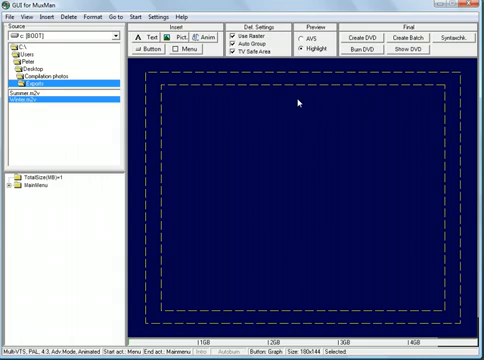
- Set Nightfall-1920x1080.jpg as the main menu background through Menu and Background properties
{"action": "right_click", "coordinate": [295, 103]}
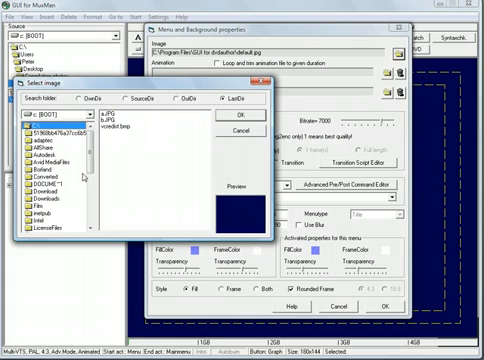
{"action": "scroll", "scroll_direction": "down", "scroll_amount": 3}
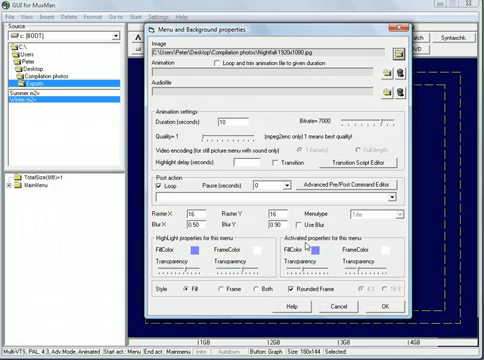
{"action": "mouse_move", "coordinate": [355, 265]}
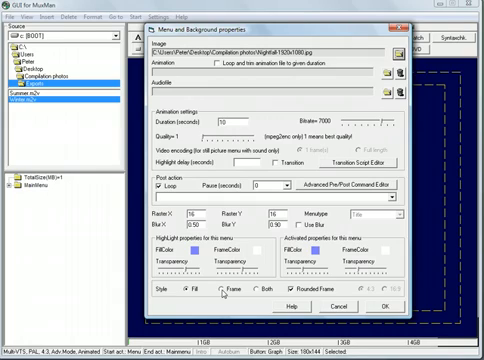
{"action": "left_click", "coordinate": [246, 289]}
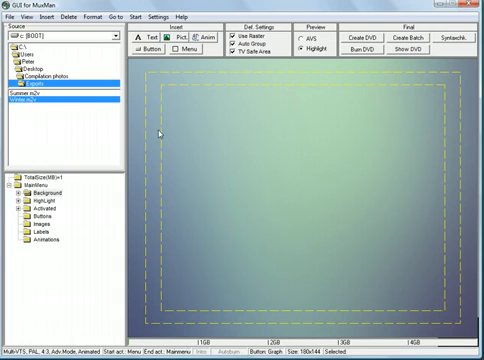
{"action": "mouse_move", "coordinate": [158, 131]}
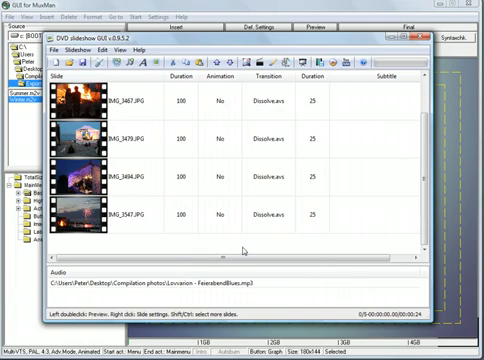
{"action": "mouse_move", "coordinate": [207, 291]}
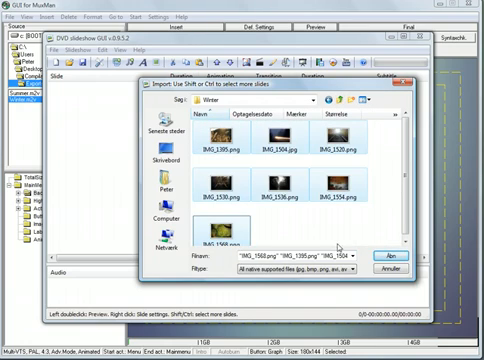
- Import the Winter folder photos as slides, then close the slideshow window
{"action": "left_click", "coordinate": [408, 251]}
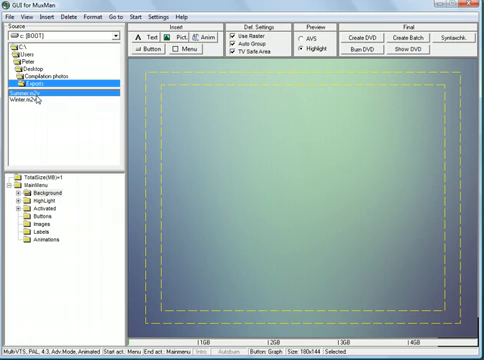
{"action": "mouse_move", "coordinate": [220, 177]}
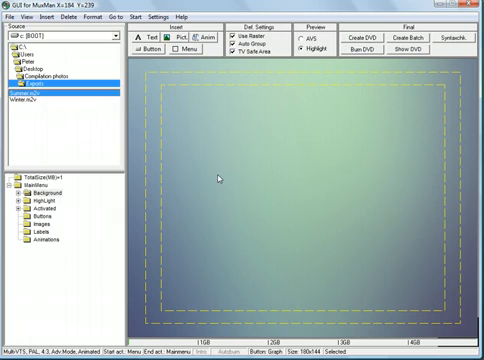
{"action": "mouse_move", "coordinate": [221, 180]}
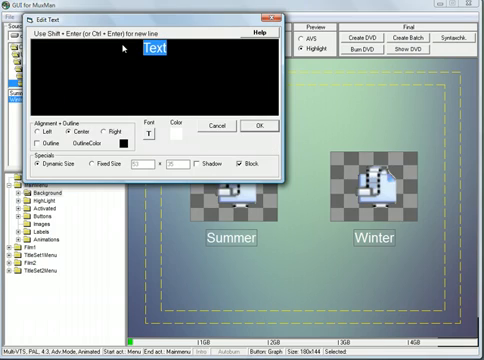
- Insert a text element reading 'DVD COMPILATION' as the menu title
{"action": "type", "text": "DVD COMPILATION"}
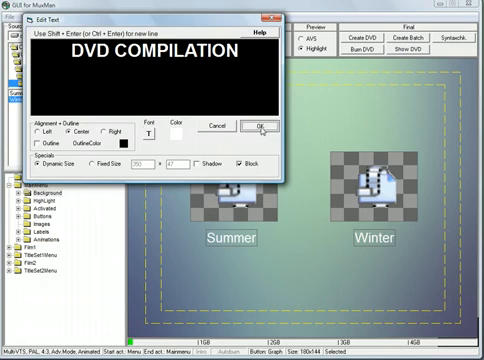
{"action": "left_click", "coordinate": [258, 125]}
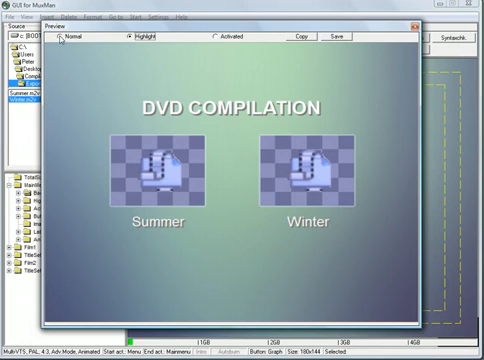
- Preview the menu buttons in their Normal and Activated states
{"action": "left_click", "coordinate": [59, 38]}
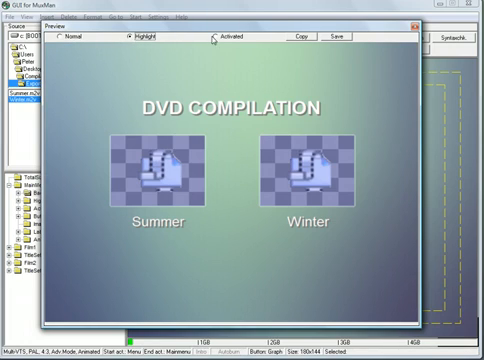
{"action": "left_click", "coordinate": [211, 38]}
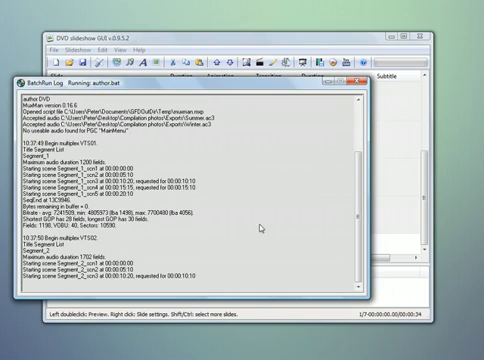
- Scroll the BatchRun Log to follow author.bat multiplexing the Summer and Winter title sets
{"action": "scroll", "scroll_direction": "down", "scroll_amount": 3}
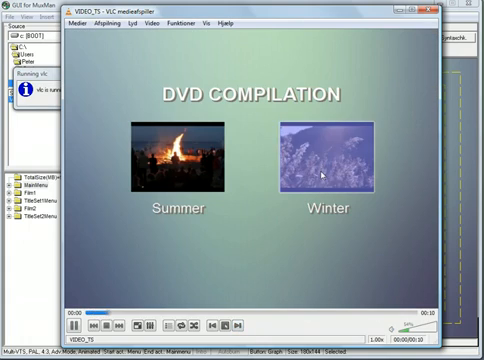
- Play the Winter title from the DVD COMPILATION menu in VLC
{"action": "left_click", "coordinate": [328, 175]}
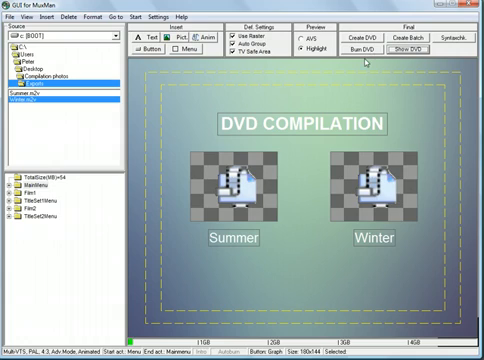
{"action": "mouse_move", "coordinate": [289, 268]}
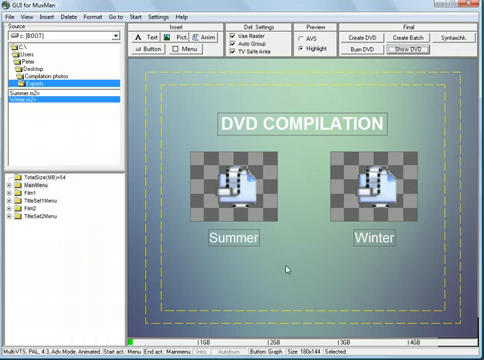
{"action": "left_click", "coordinate": [156, 15]}
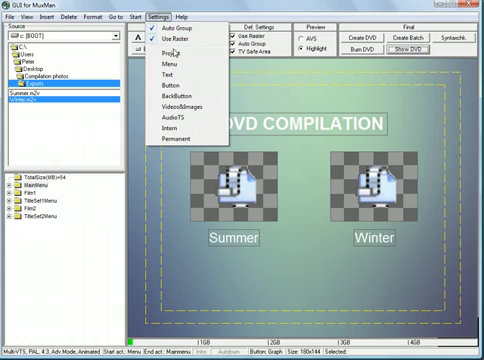
{"action": "left_click", "coordinate": [168, 54]}
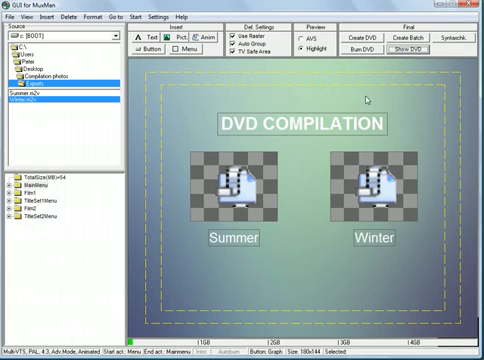
{"action": "mouse_move", "coordinate": [425, 157]}
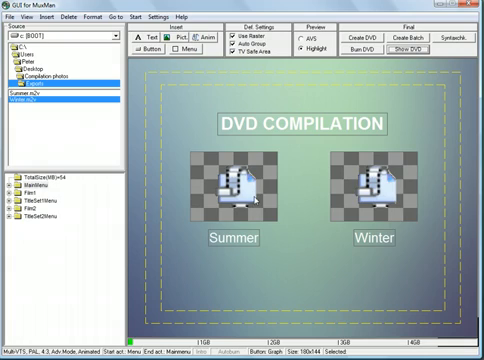
{"action": "mouse_move", "coordinate": [345, 211]}
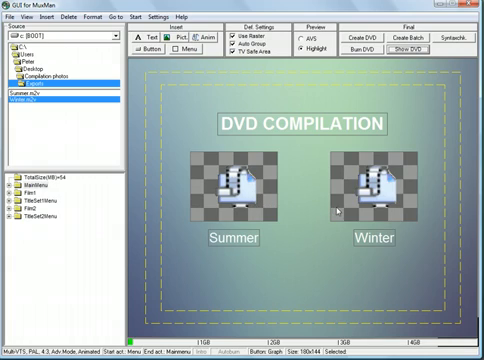